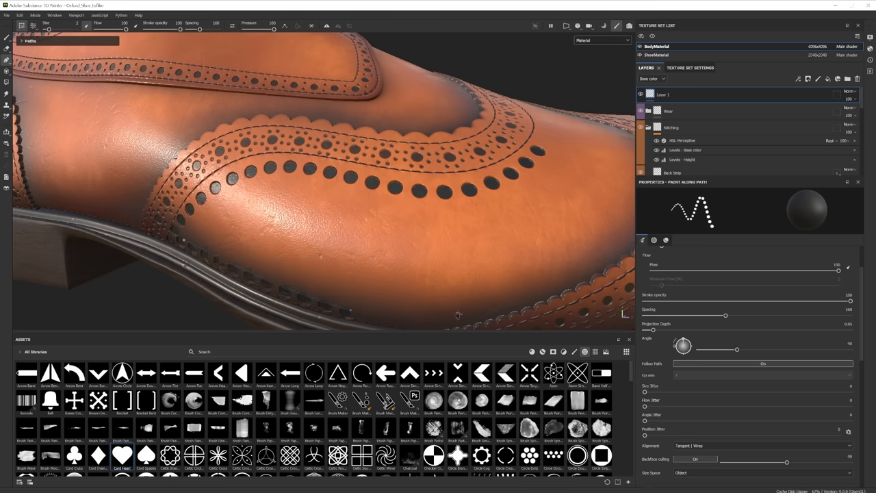
Step: Paint hearts along the path with a triple zigzag stitch preset, coloured red
left_click_drag(737, 349, 768, 350)
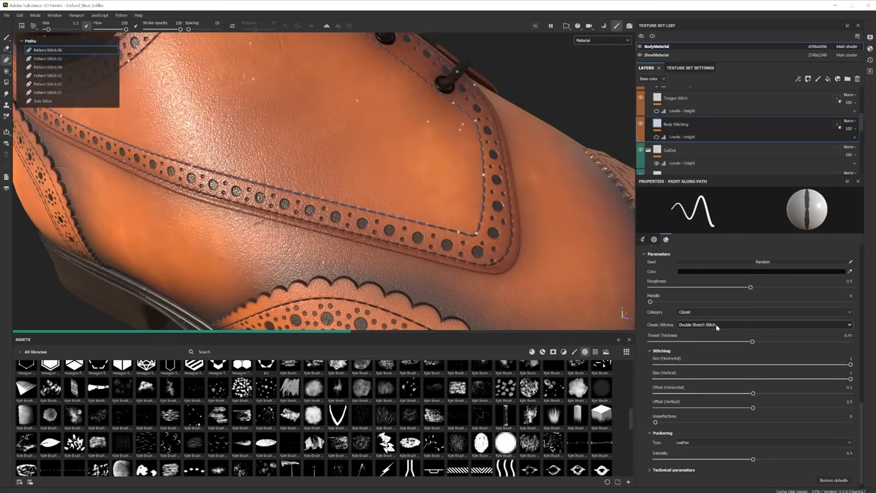
left_click(763, 325)
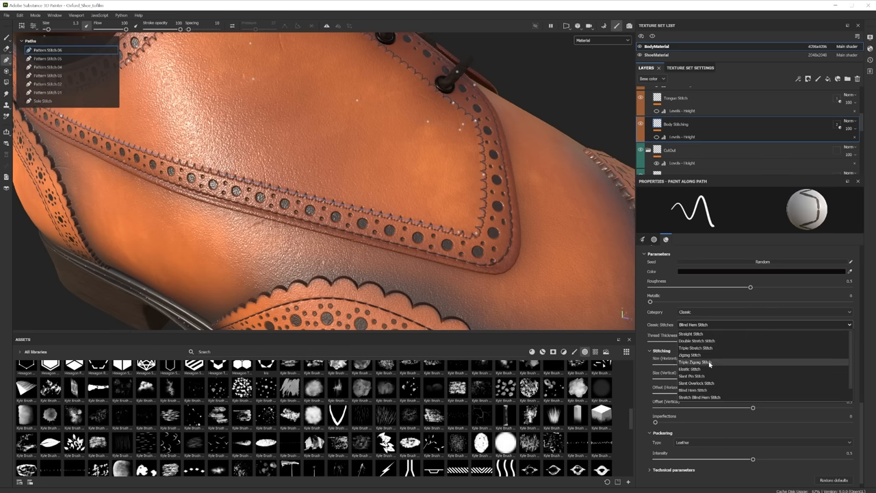
left_click(696, 361)
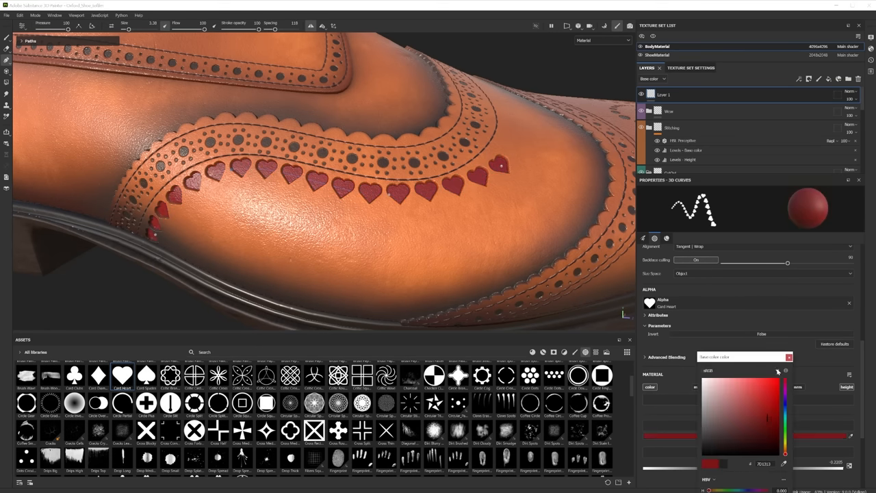
left_click(789, 356)
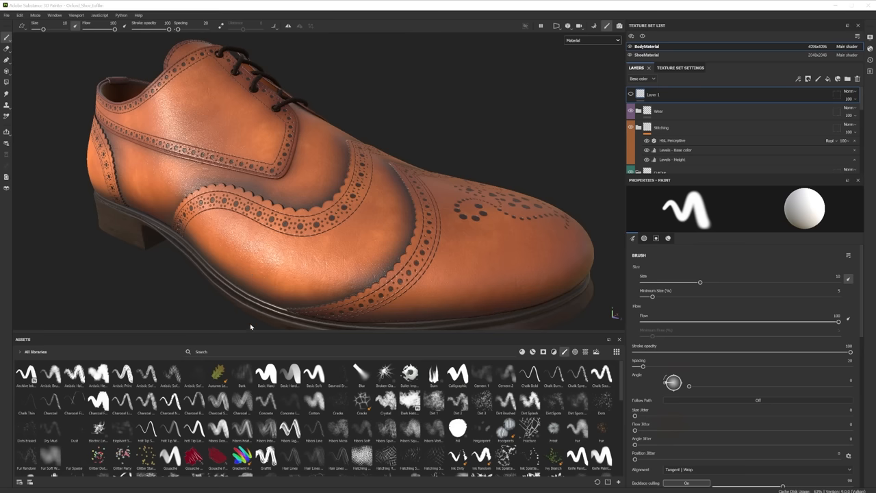
Step: Return to the Oxford shoe project with no tool properties active and no hearts
type("tool")
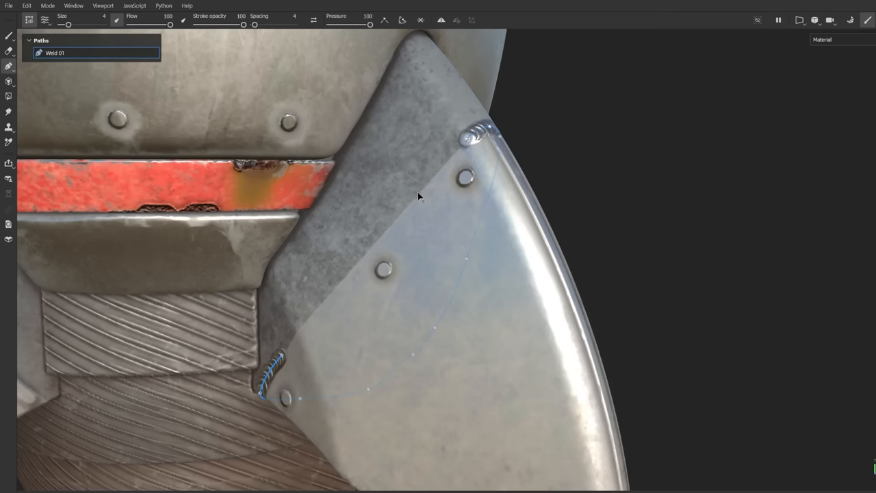
left_click(402, 20)
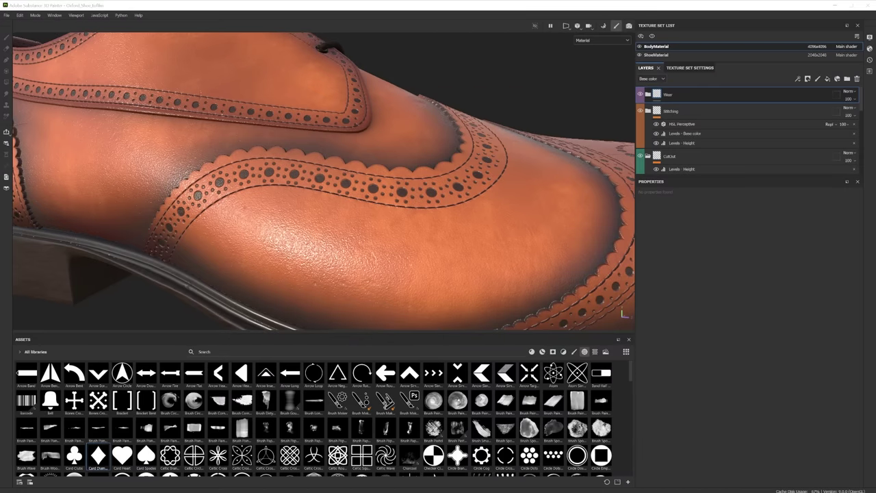
mouse_move(833, 215)
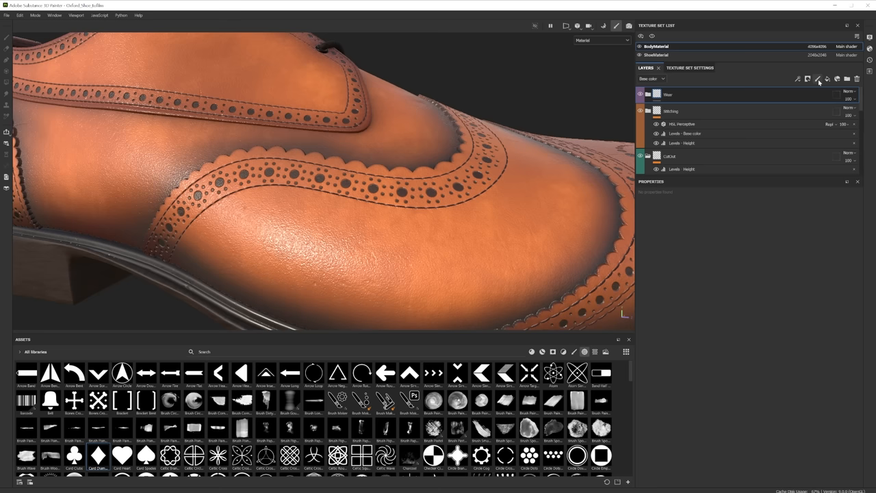
Step: Add a new paint layer at the top of the layer stack
left_click(818, 78)
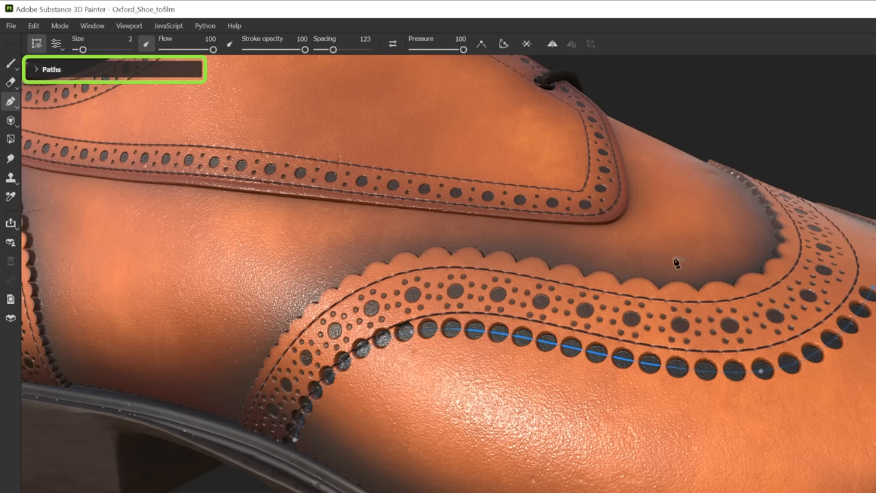
Step: Select and delete all points of the perforation path so it can be redrawn
left_click(36, 69)
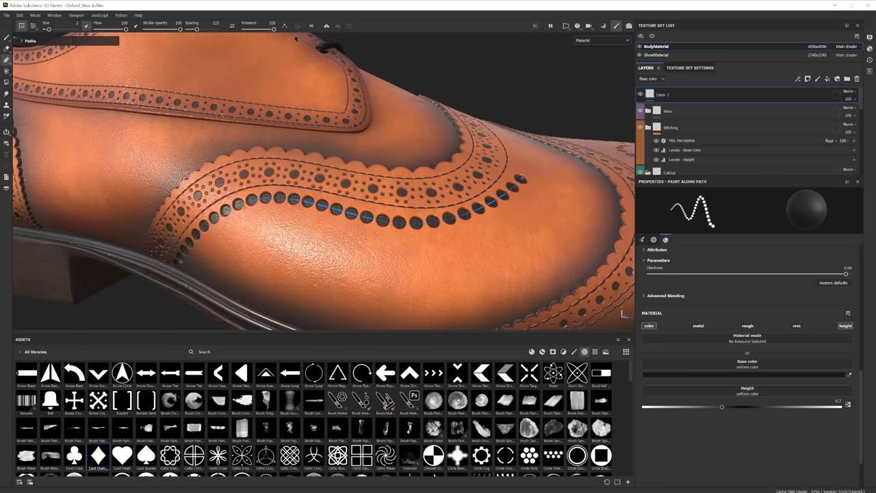
key("ctrl+a")
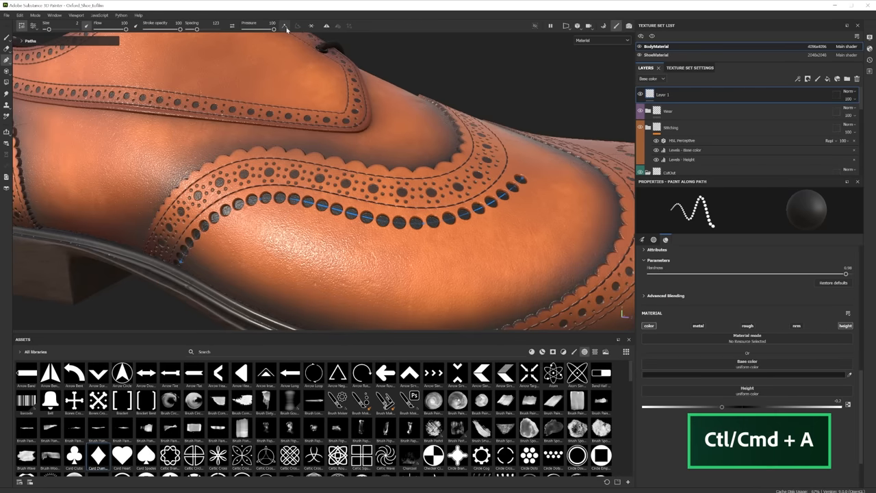
key("ctrl+a")
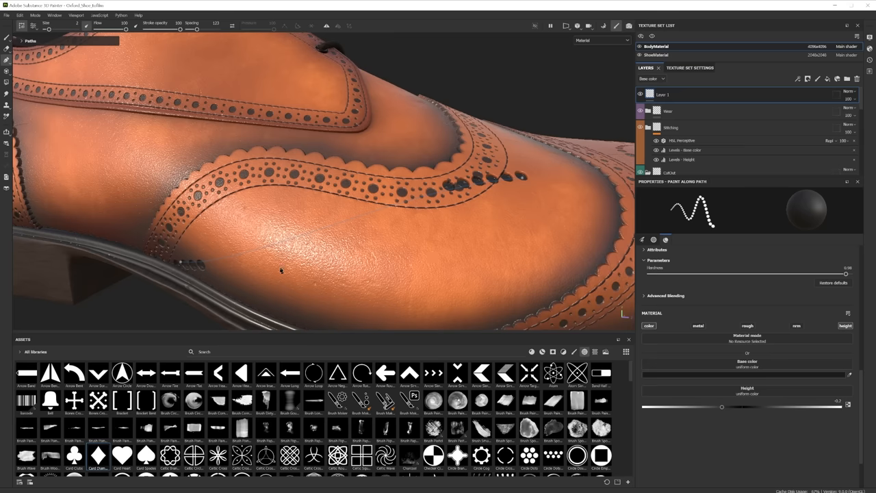
mouse_move(287, 244)
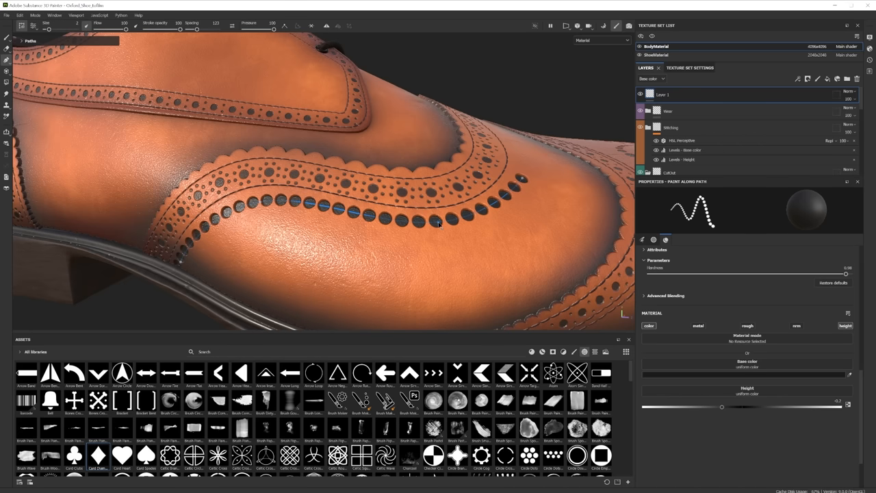
mouse_move(449, 256)
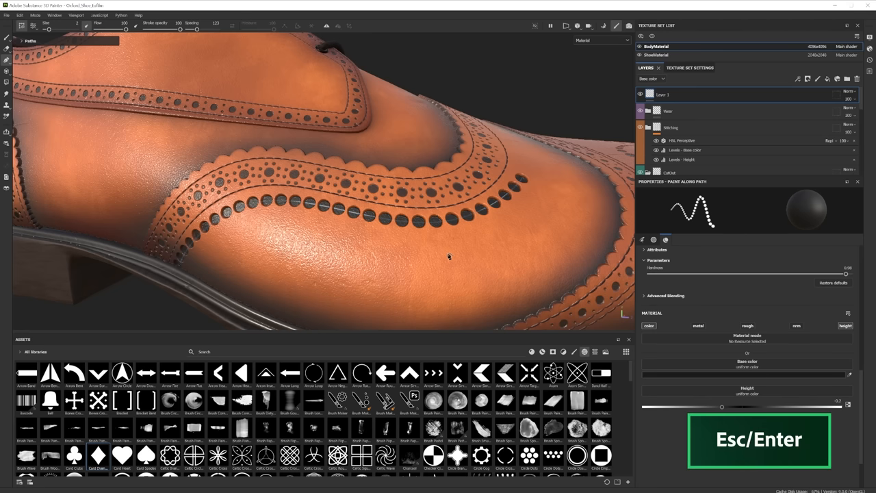
mouse_move(235, 266)
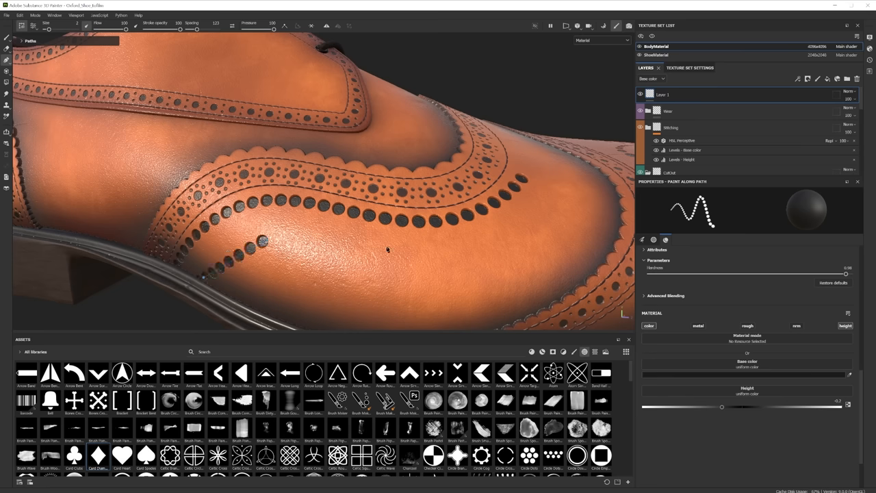
Step: Reshape the perforation path along the wing-tip and duplicate Diamond Path as 'Heart Path'
left_click_drag(205, 274, 500, 229)
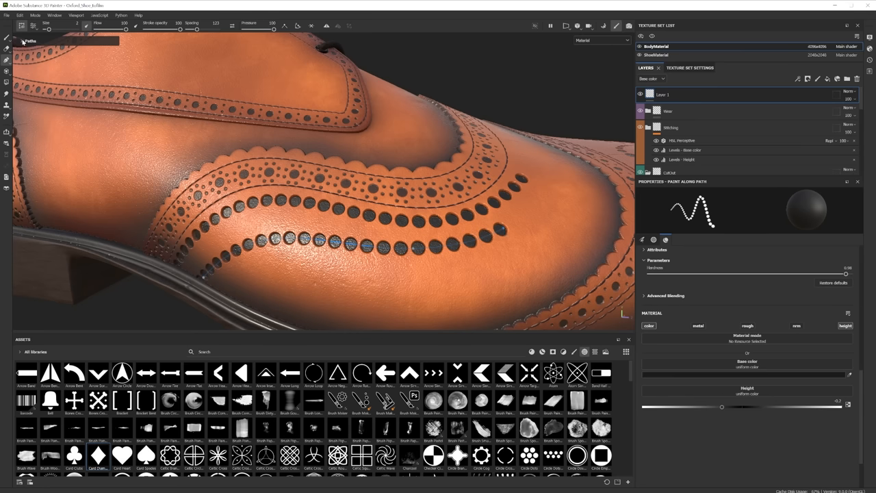
left_click(30, 41)
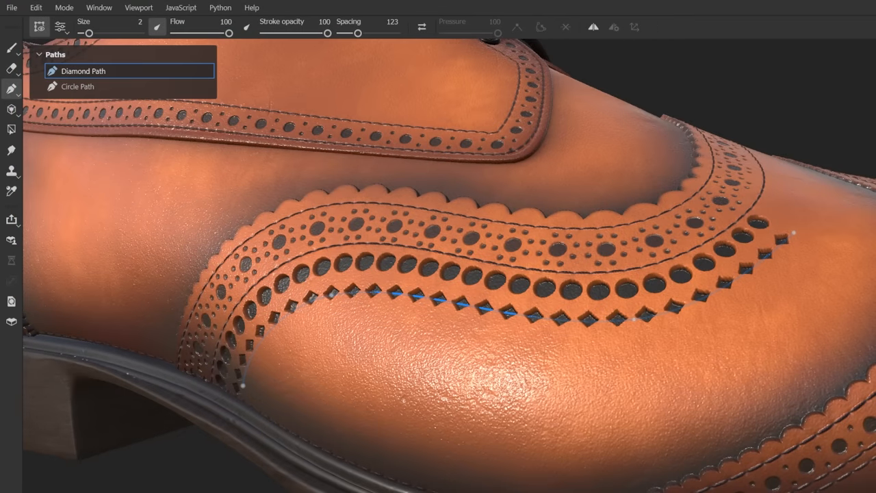
mouse_move(158, 197)
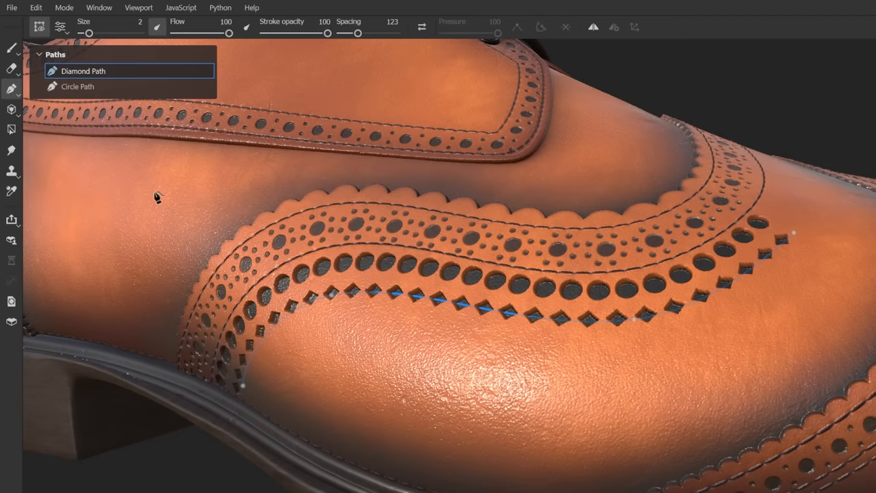
right_click(82, 71)
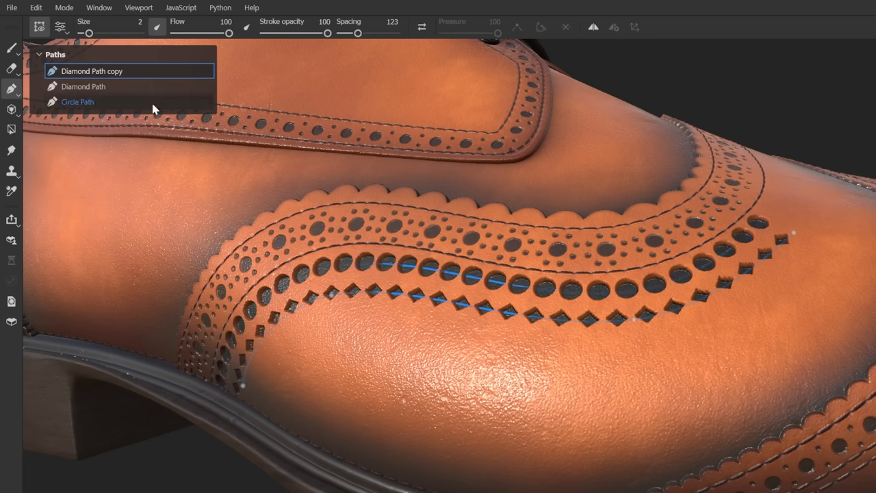
type("H")
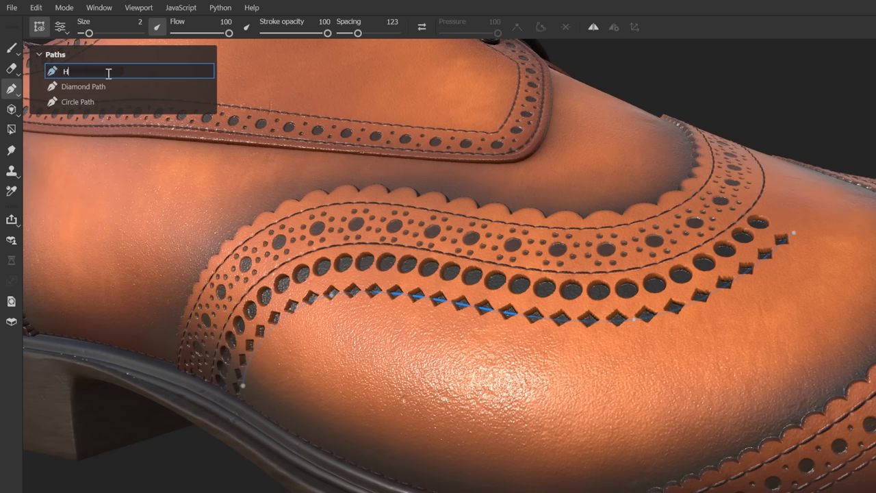
type("eart Path")
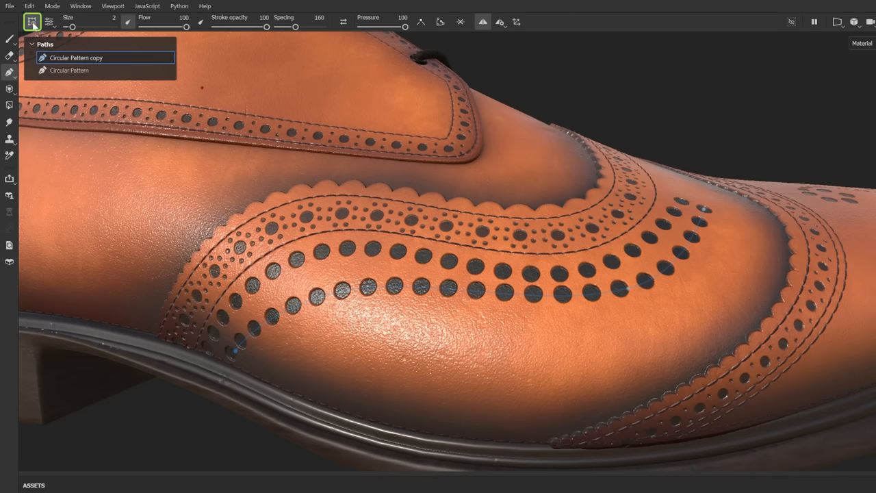
Step: Toggle point editing and adjust the path display settings for the perforation path
left_click(31, 21)
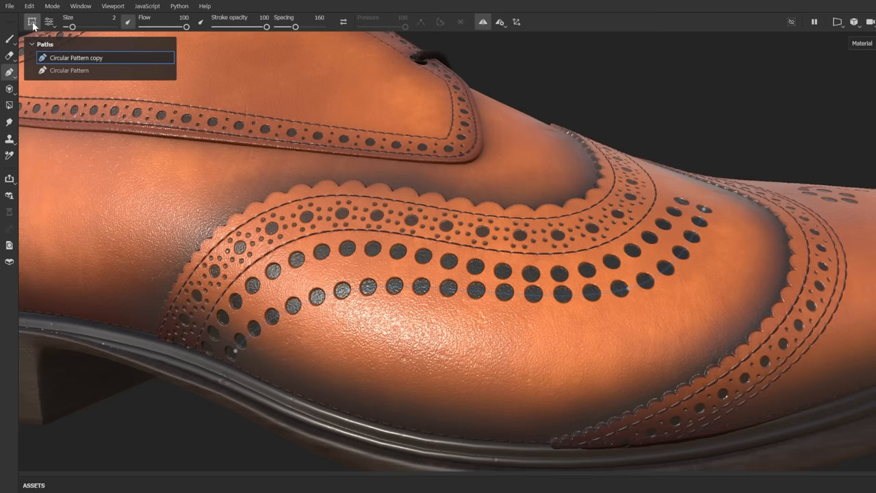
key("q")
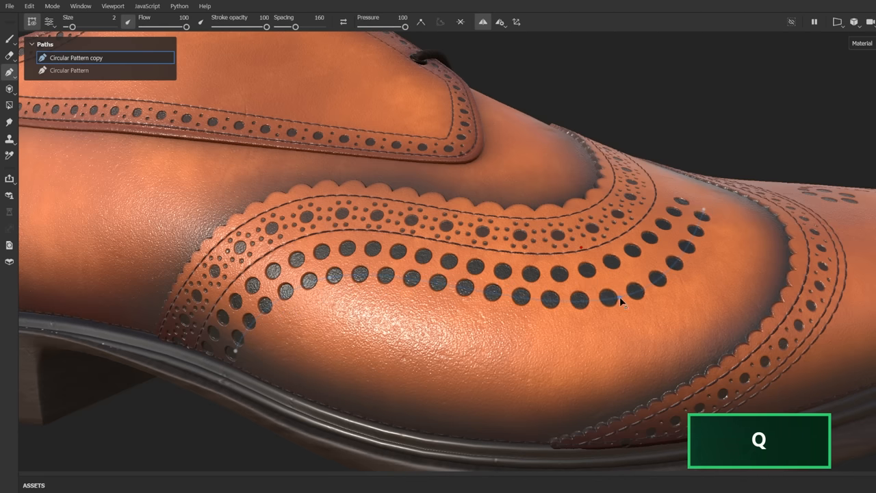
left_click(49, 22)
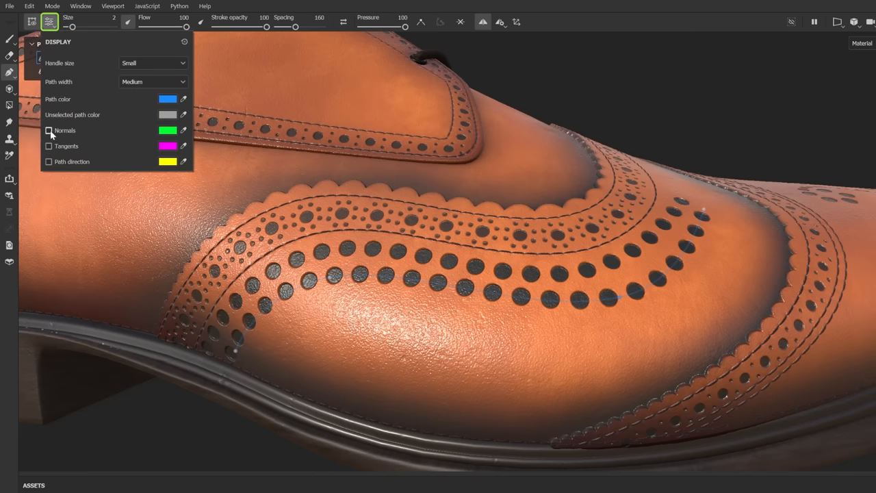
mouse_move(49, 27)
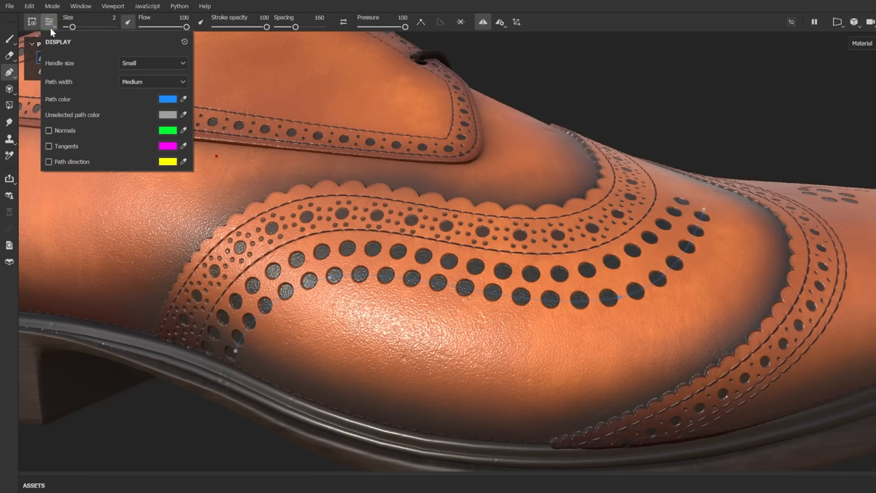
left_click(343, 22)
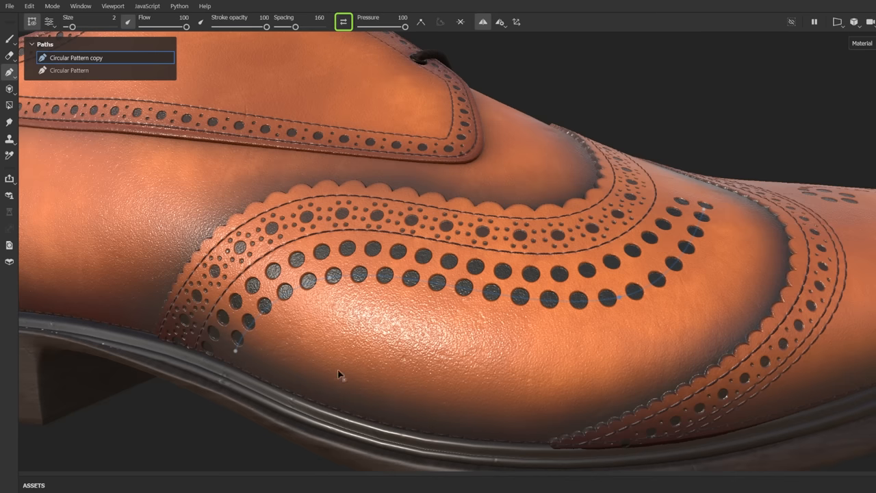
left_click_drag(335, 376, 431, 387)
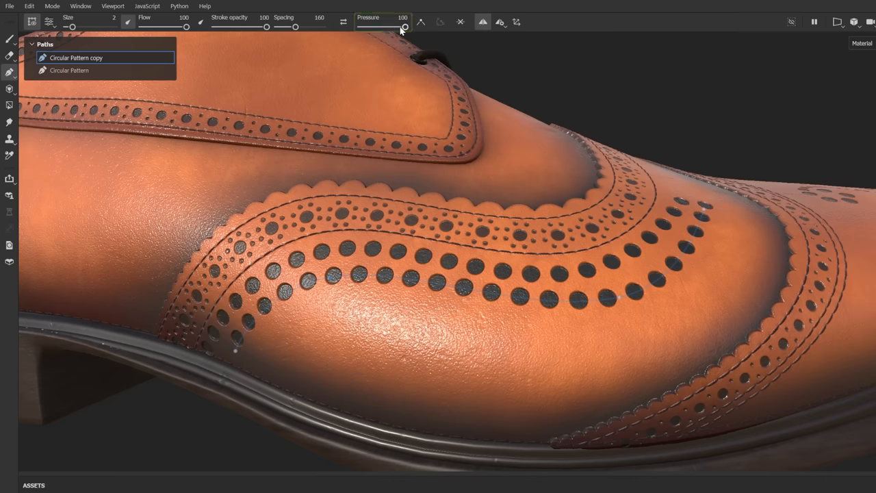
Step: Adjust pressure, delete the copied path, and close Circular Pattern into a heart-shaped loop
left_click_drag(405, 27, 370, 27)
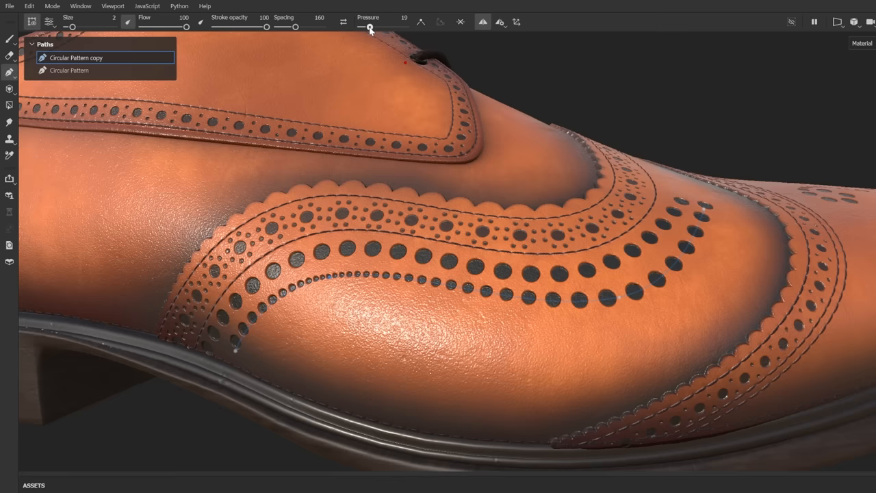
left_click_drag(370, 26, 404, 26)
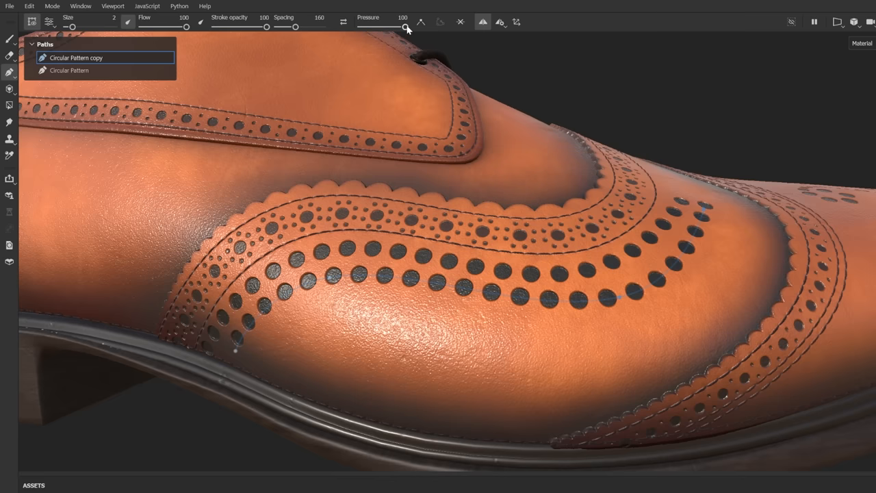
mouse_move(431, 42)
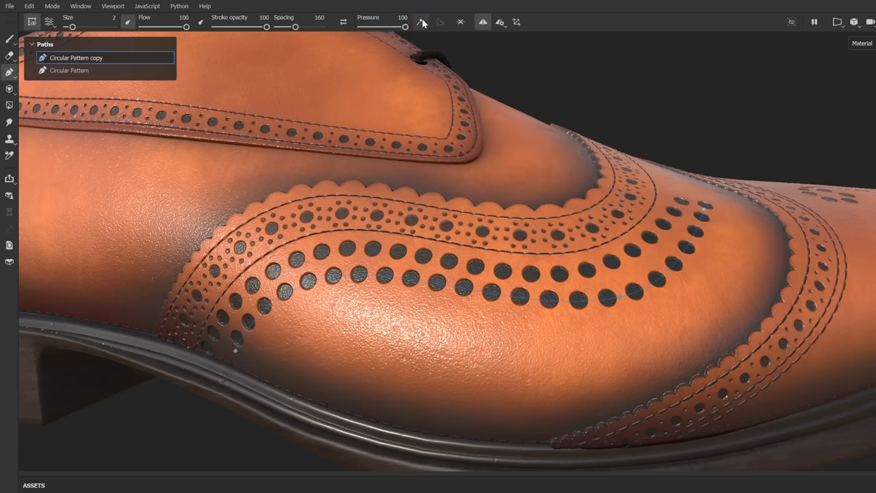
mouse_move(438, 44)
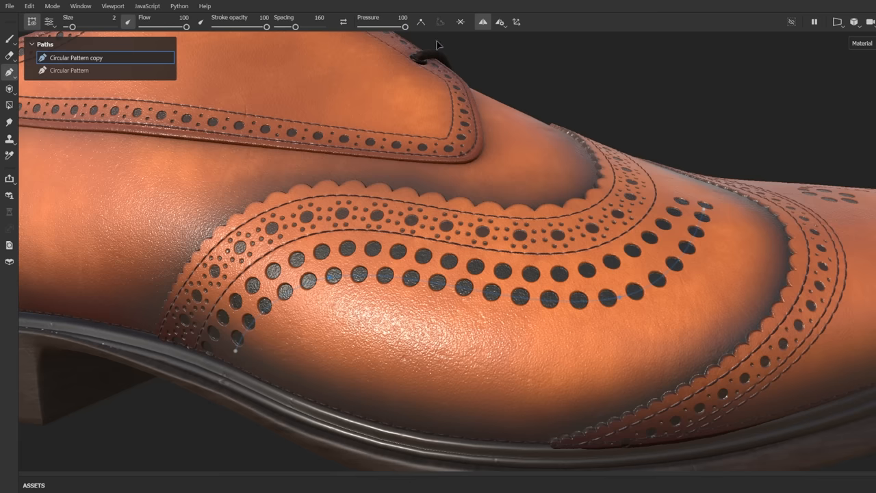
left_click(440, 21)
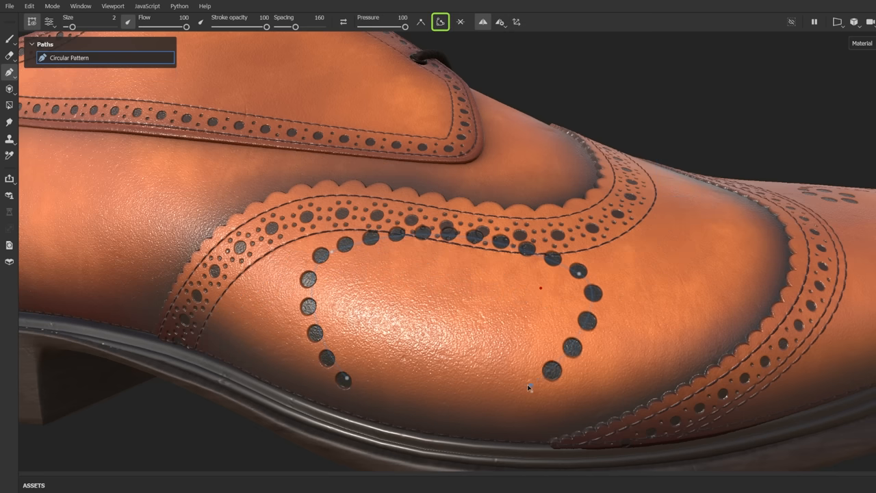
left_click(440, 21)
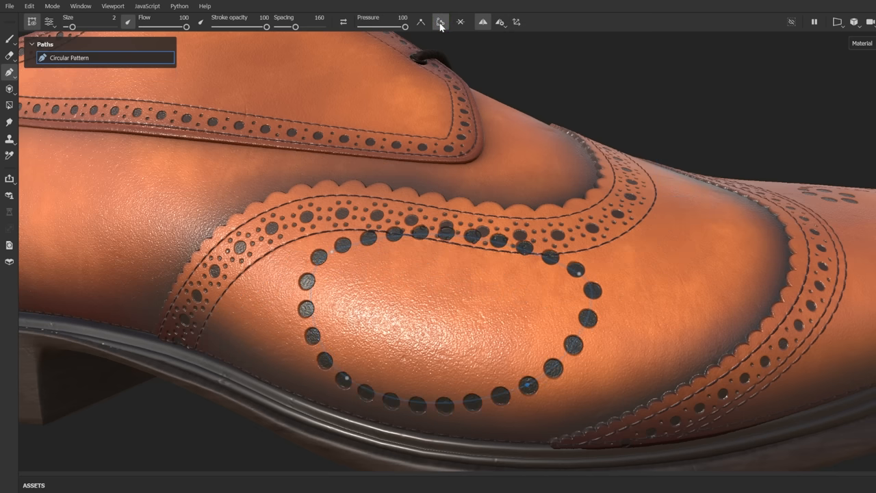
left_click(460, 21)
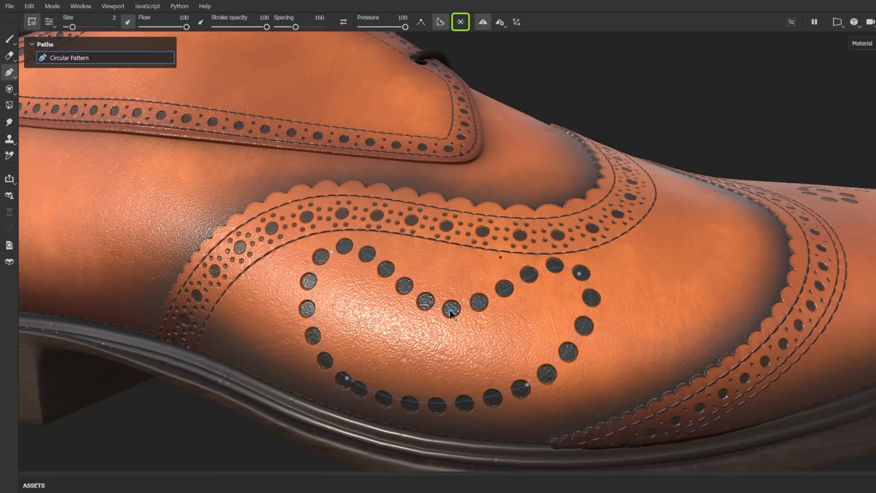
mouse_move(469, 66)
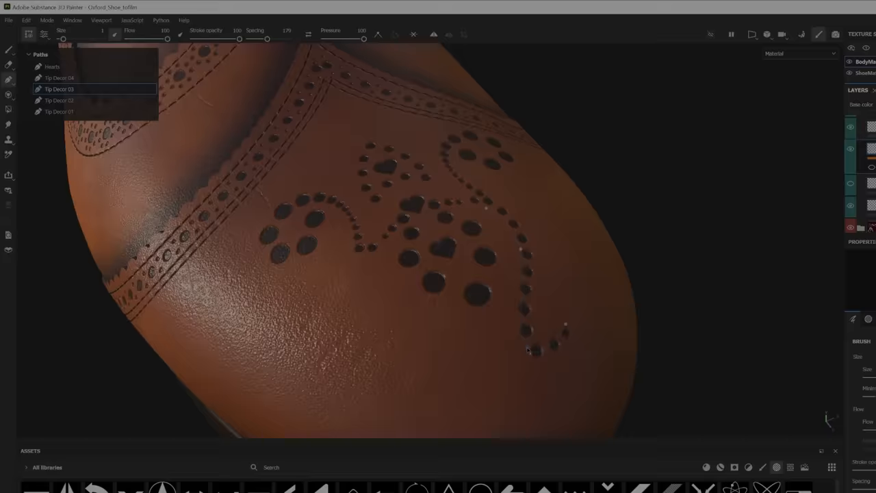
Step: Select the Tip Decor 04 path and raise Projection Depth to 0.18 for tongue stitches
left_click(433, 34)
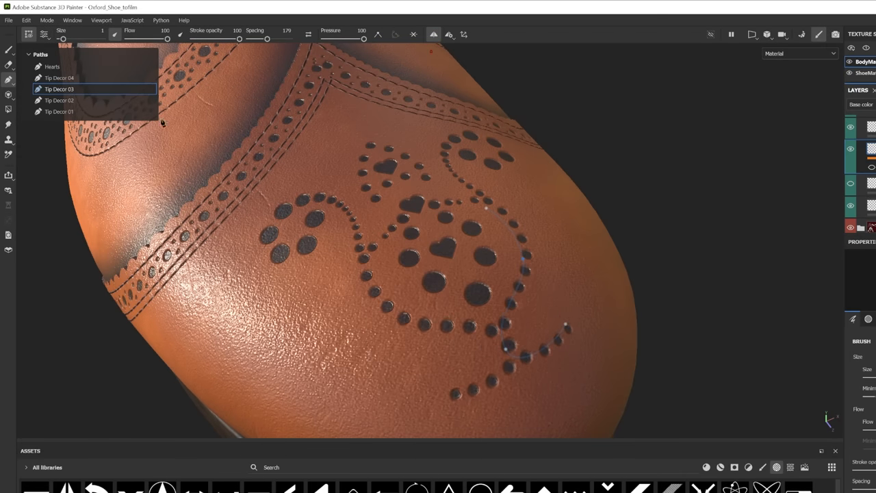
left_click(59, 77)
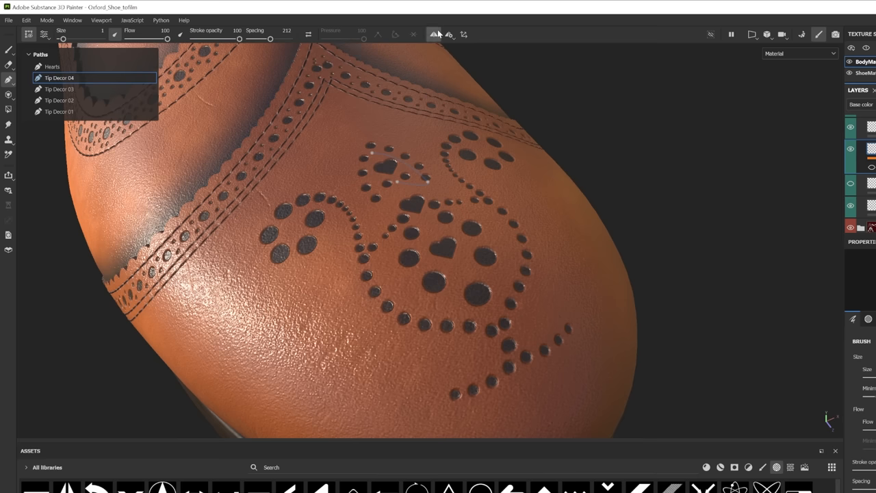
mouse_move(452, 40)
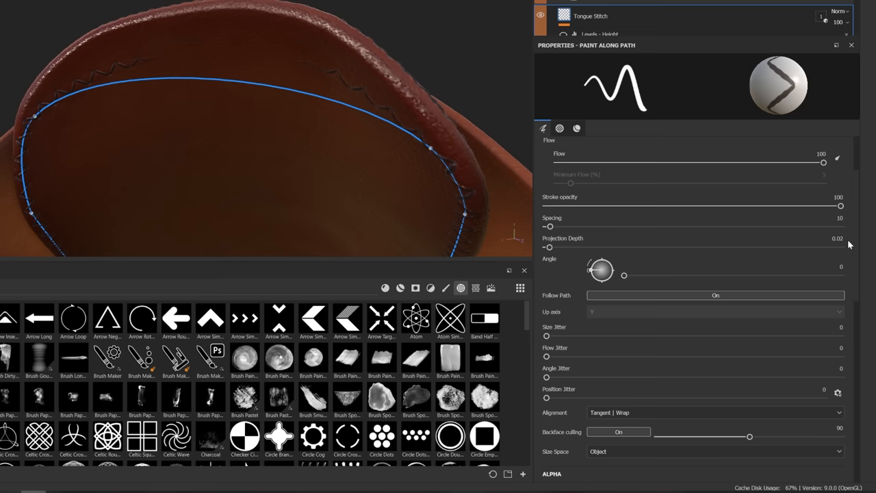
left_click_drag(550, 247, 595, 257)
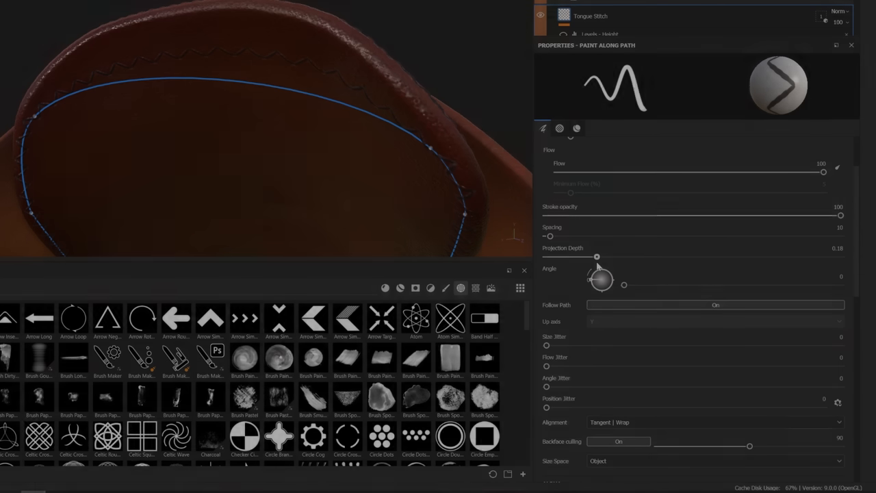